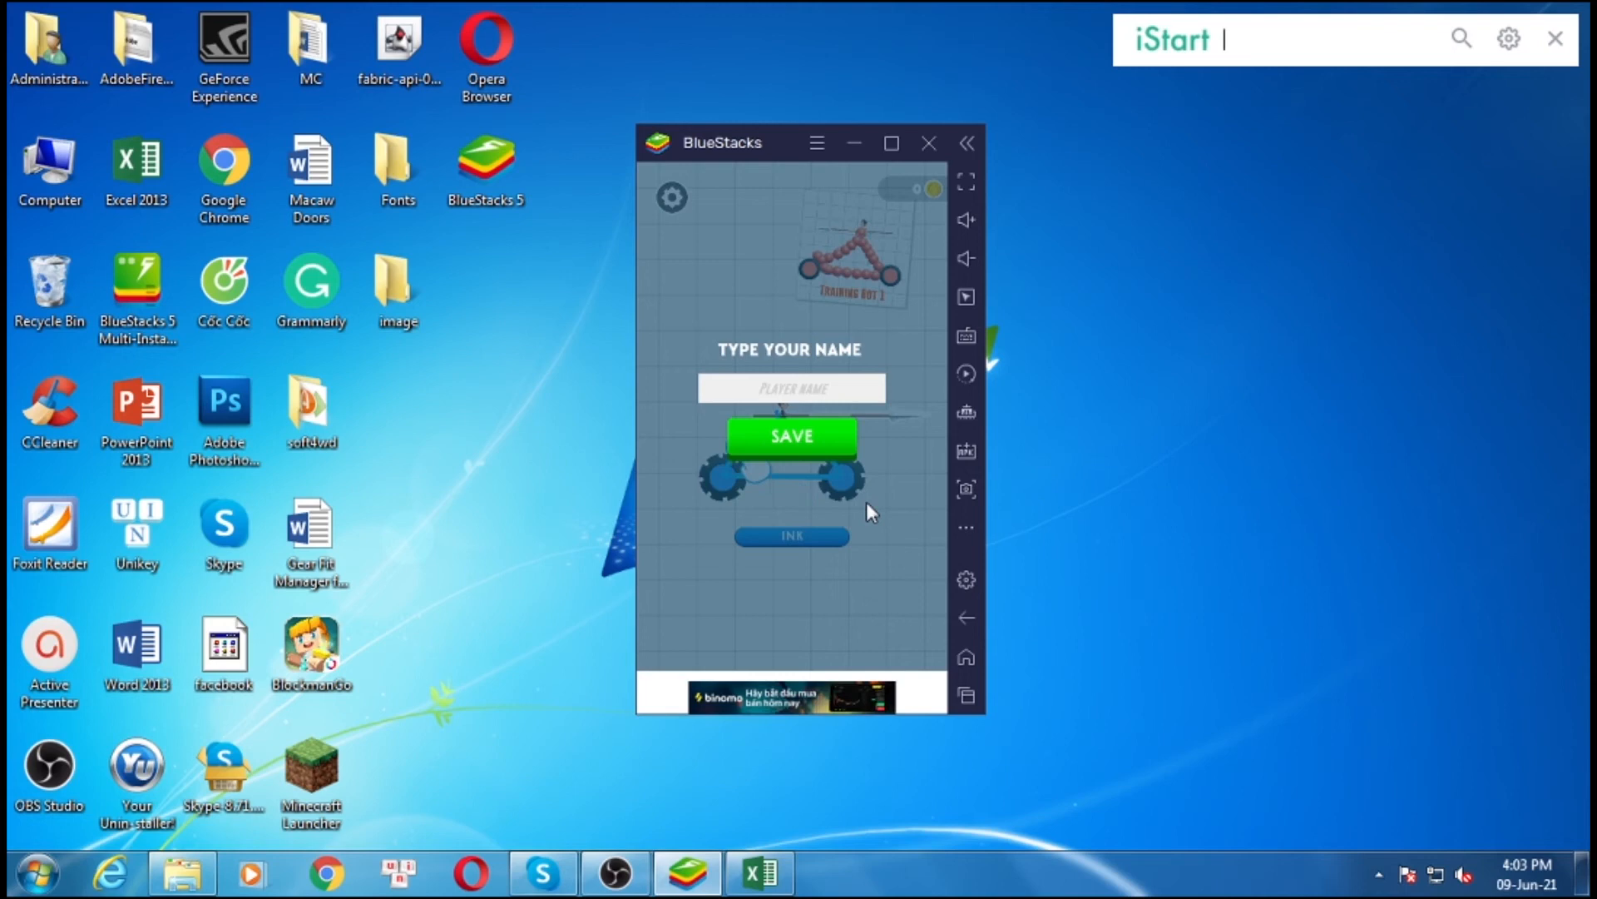
# Step: Enter grt in the PLAYER NAME field and save it
pyautogui.click(792, 388)
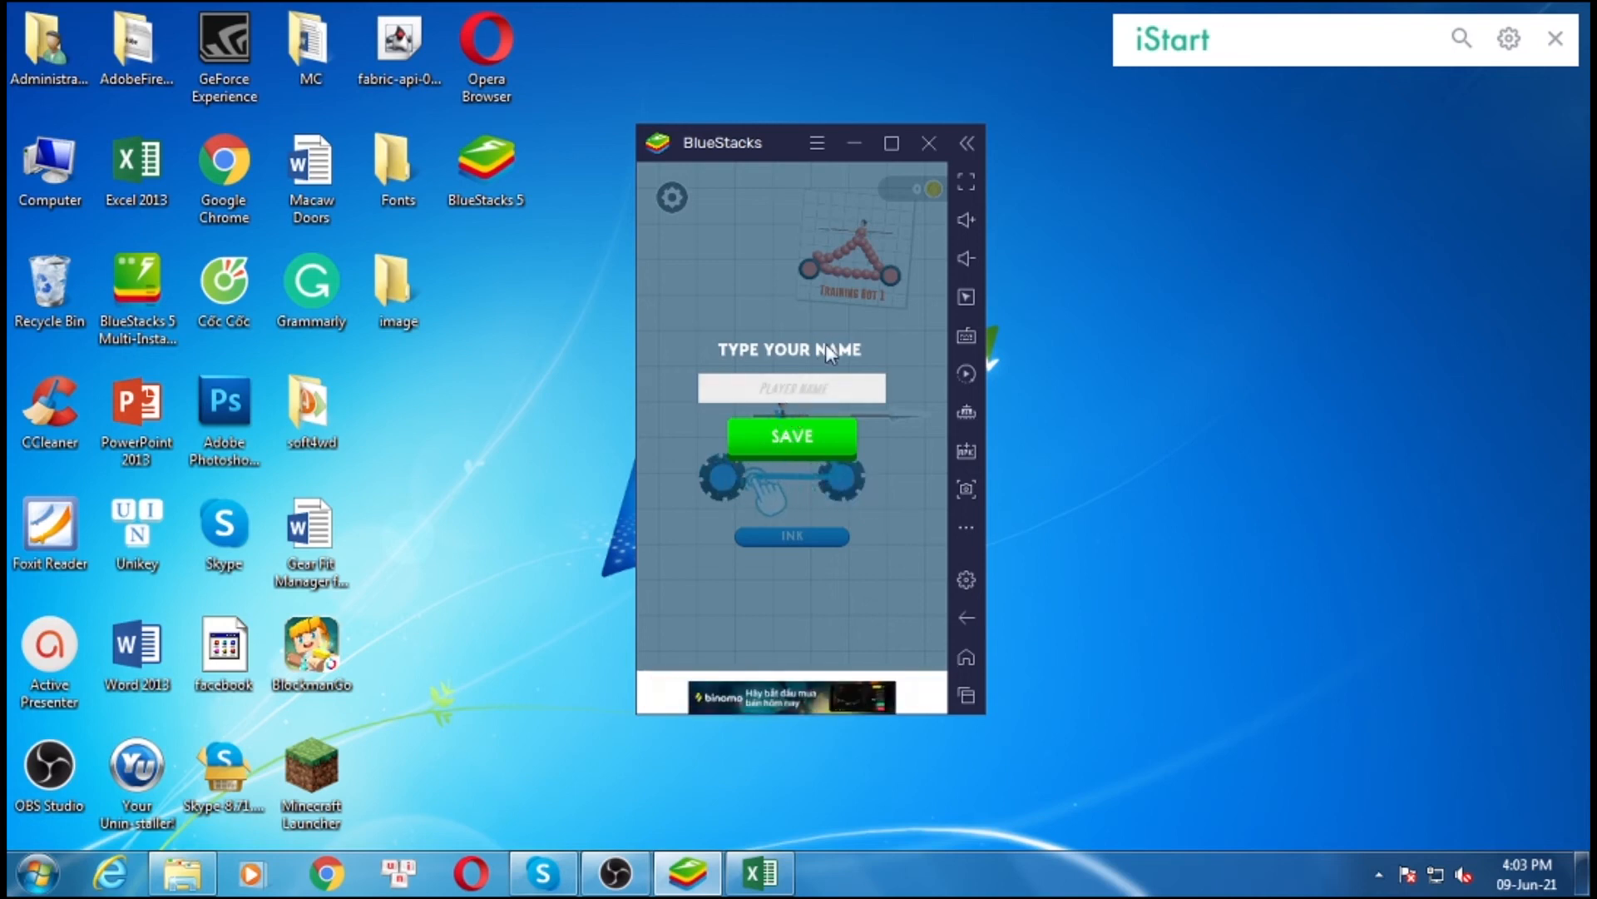
pyautogui.click(792, 388)
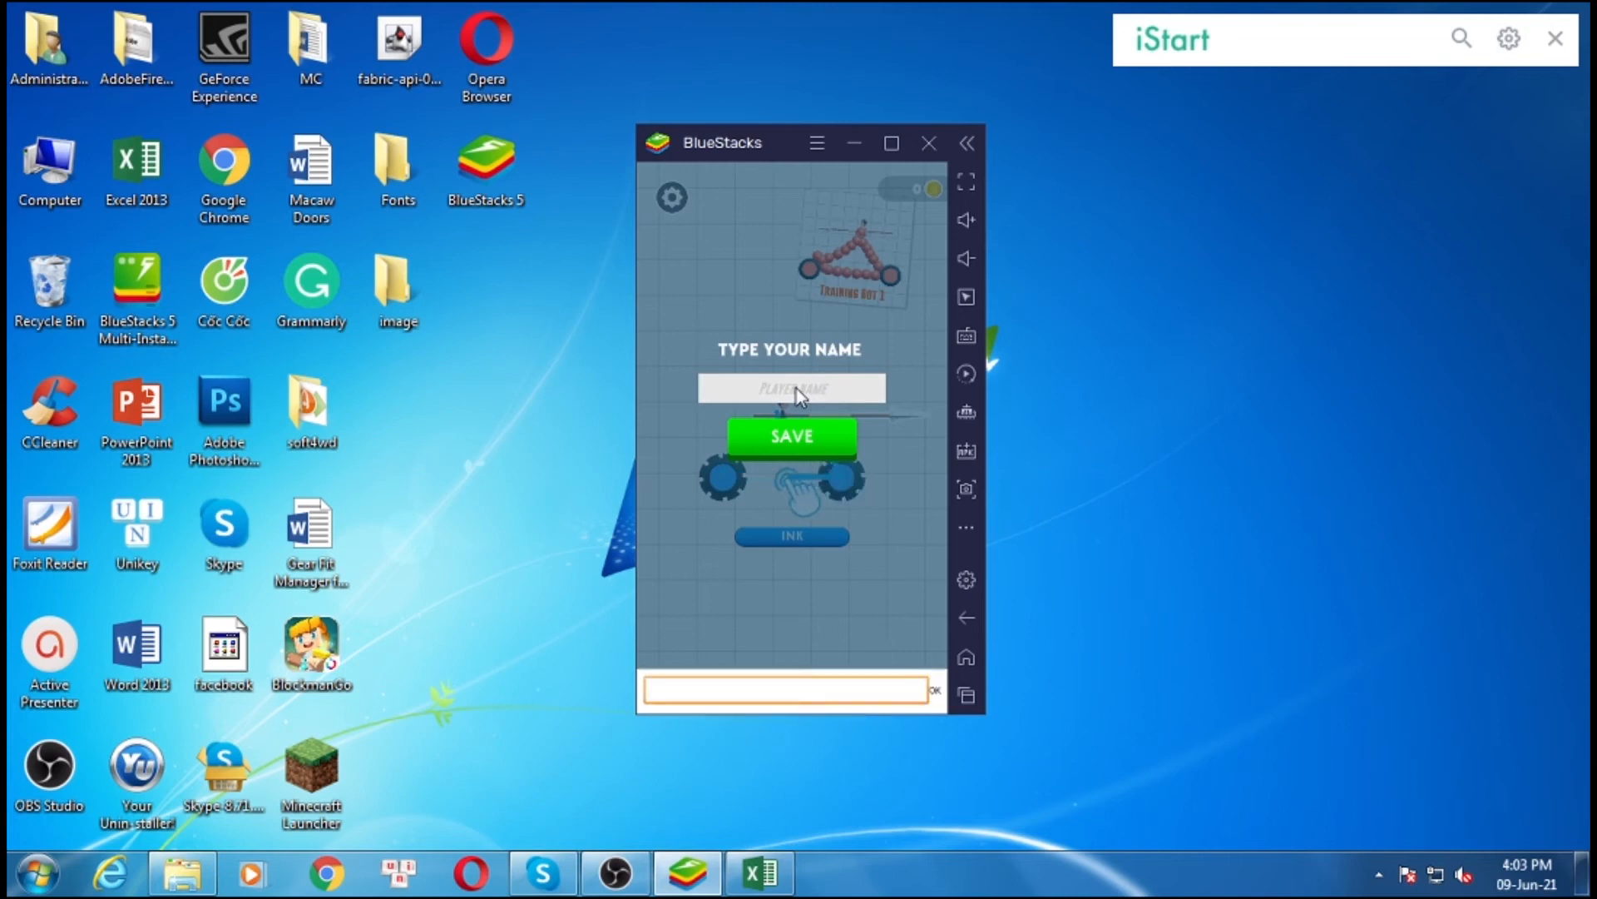
pyautogui.write('grt')
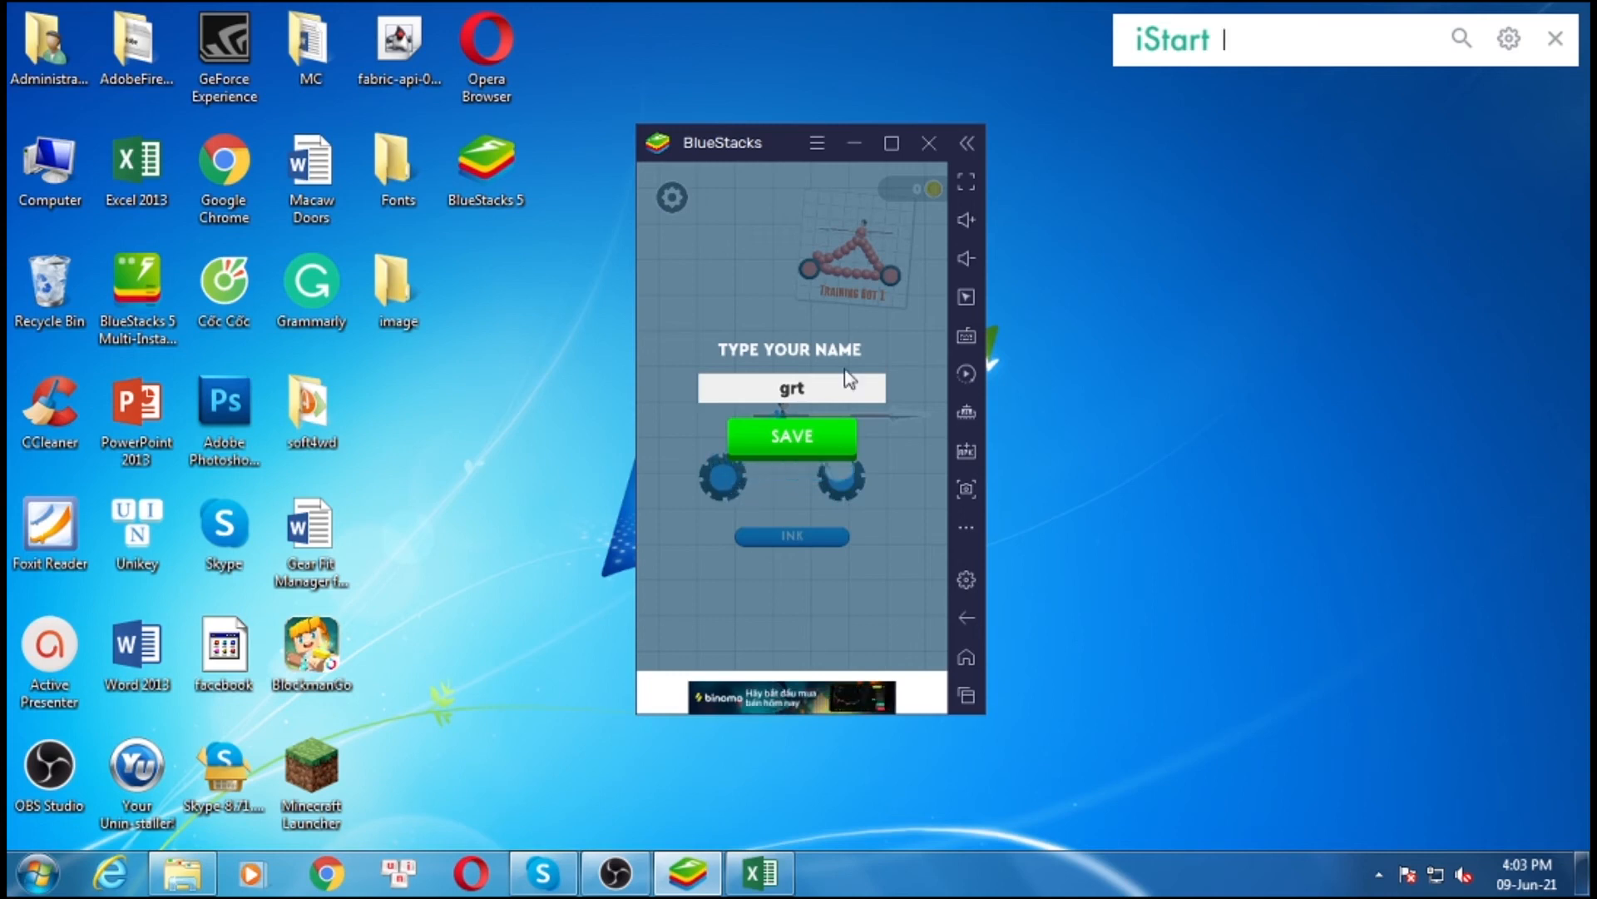
pyautogui.click(792, 436)
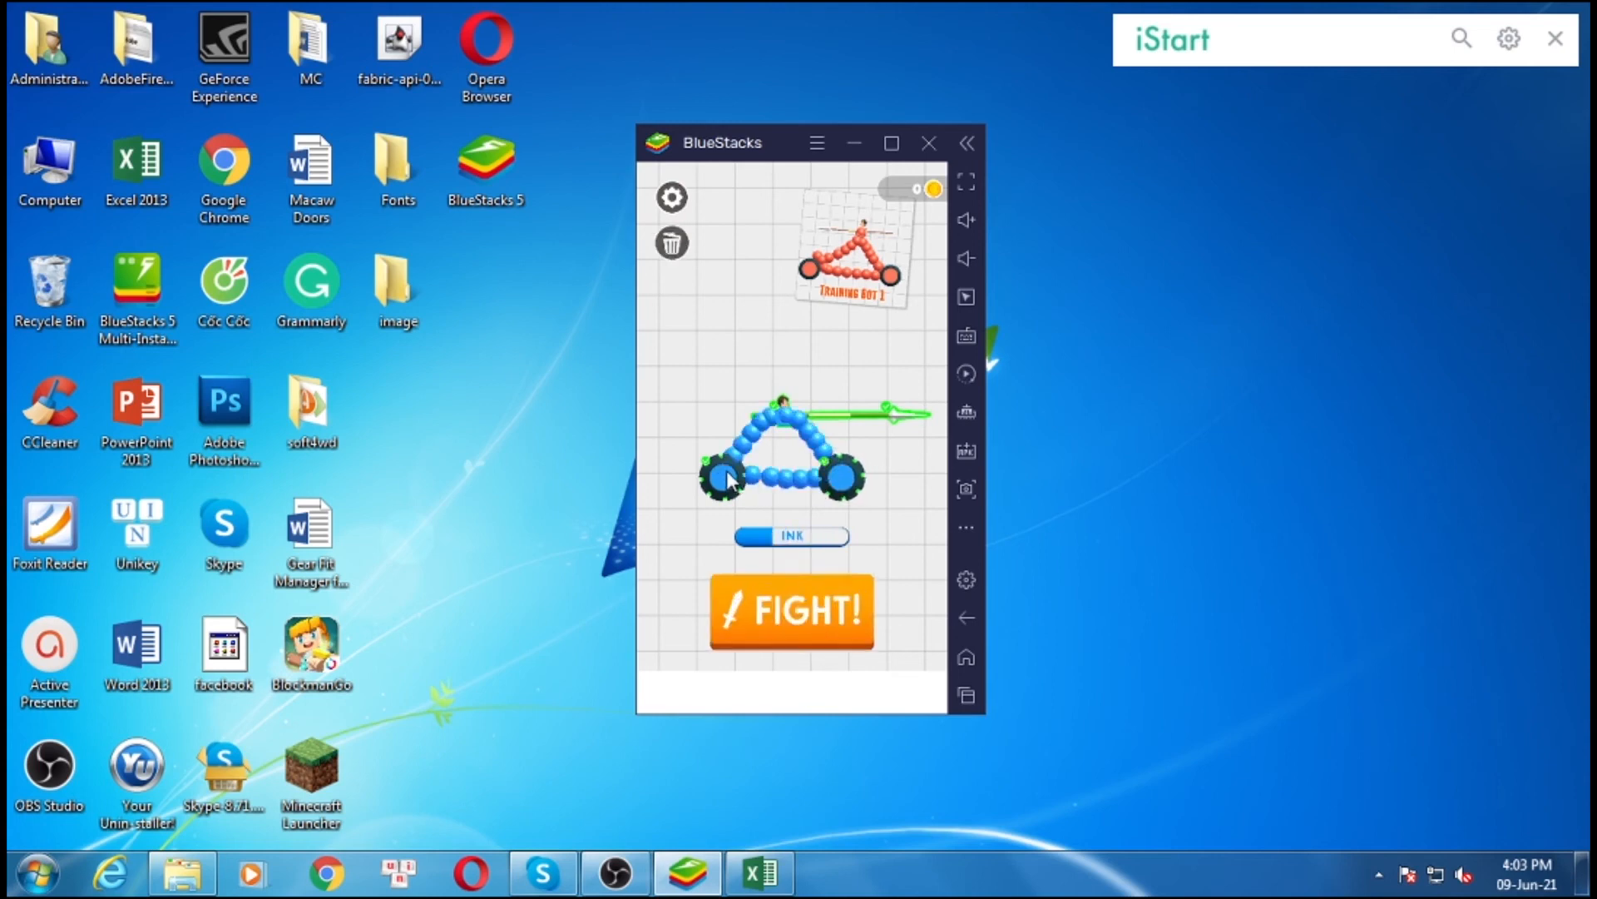
# Step: Start the fight against Training Bot 1 and move past the defeat screen
pyautogui.click(791, 611)
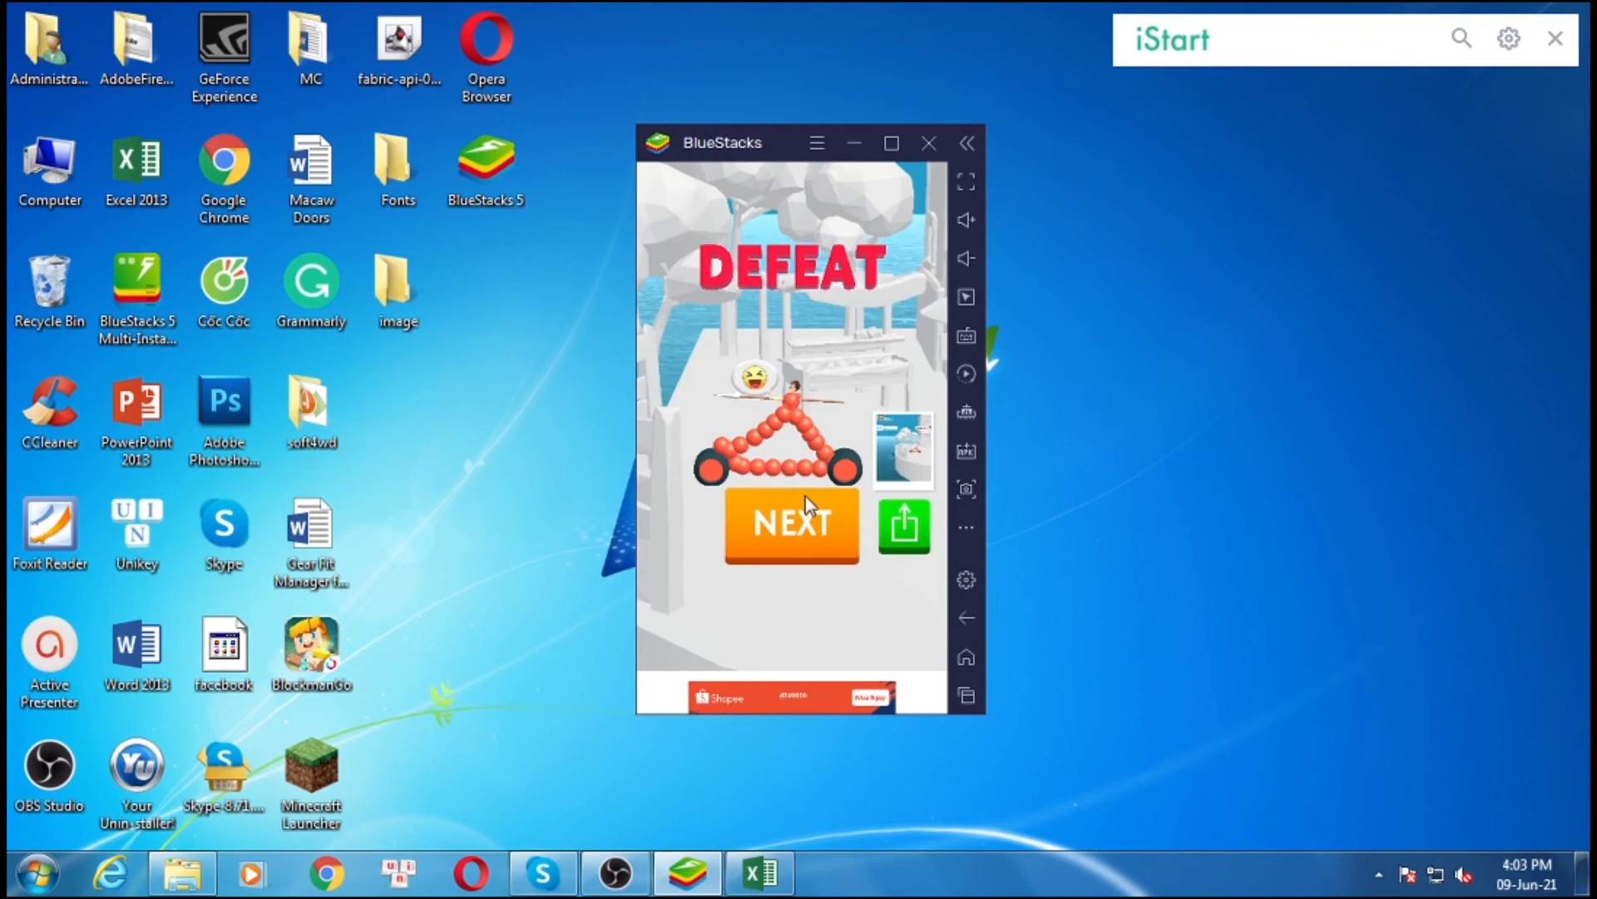
pyautogui.click(791, 524)
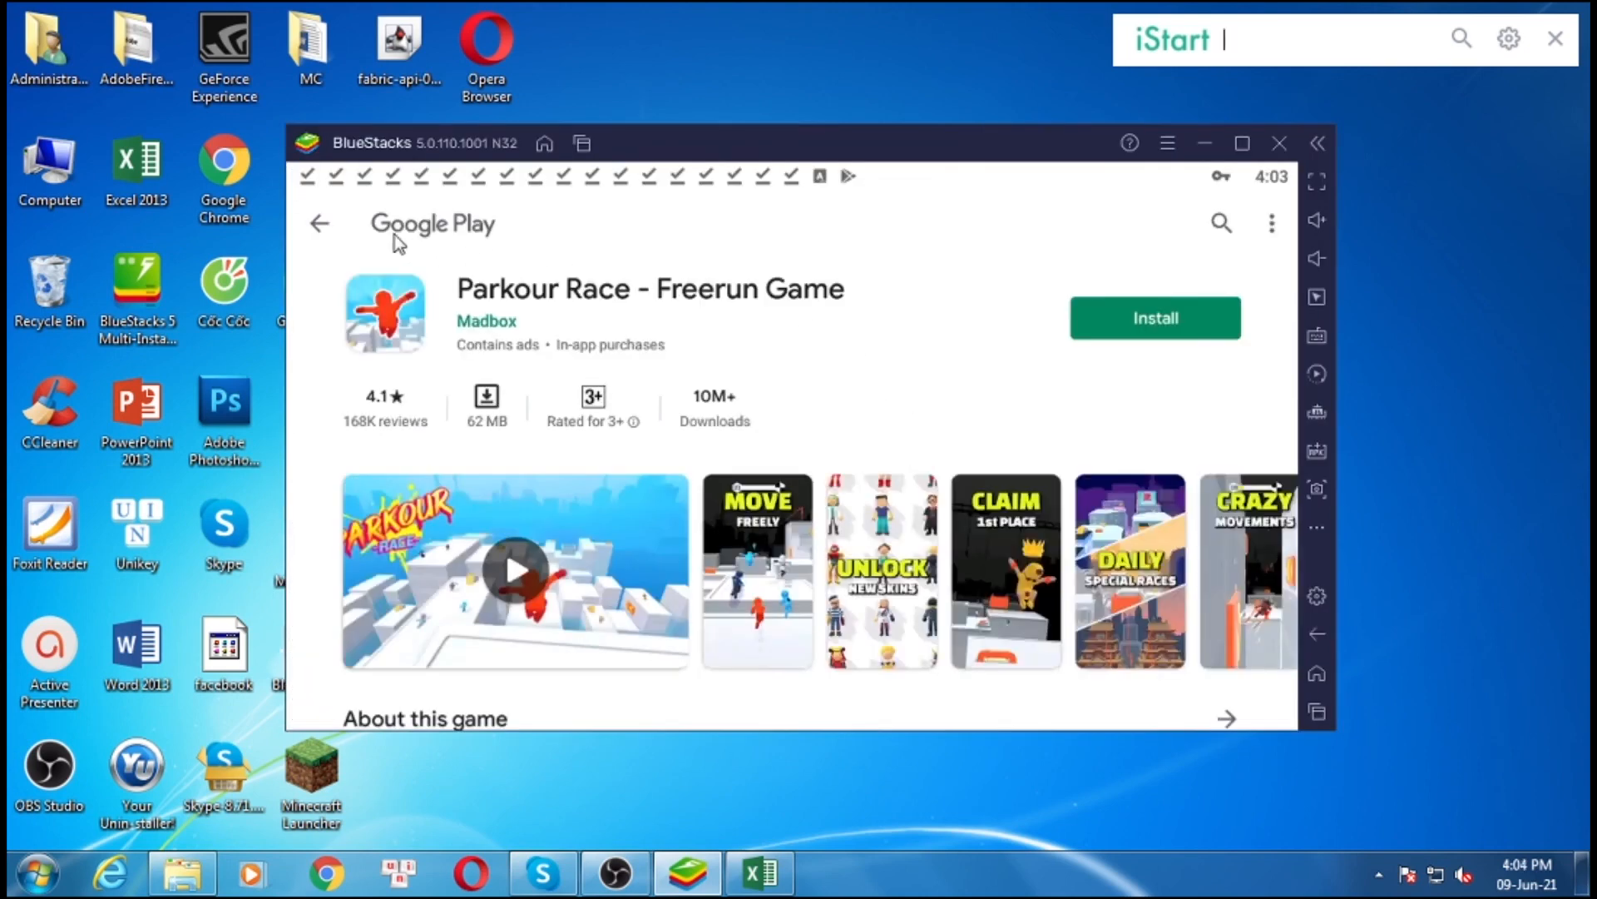
# Step: Leave the Parkour Race store page and return to the drawing screen
pyautogui.click(320, 223)
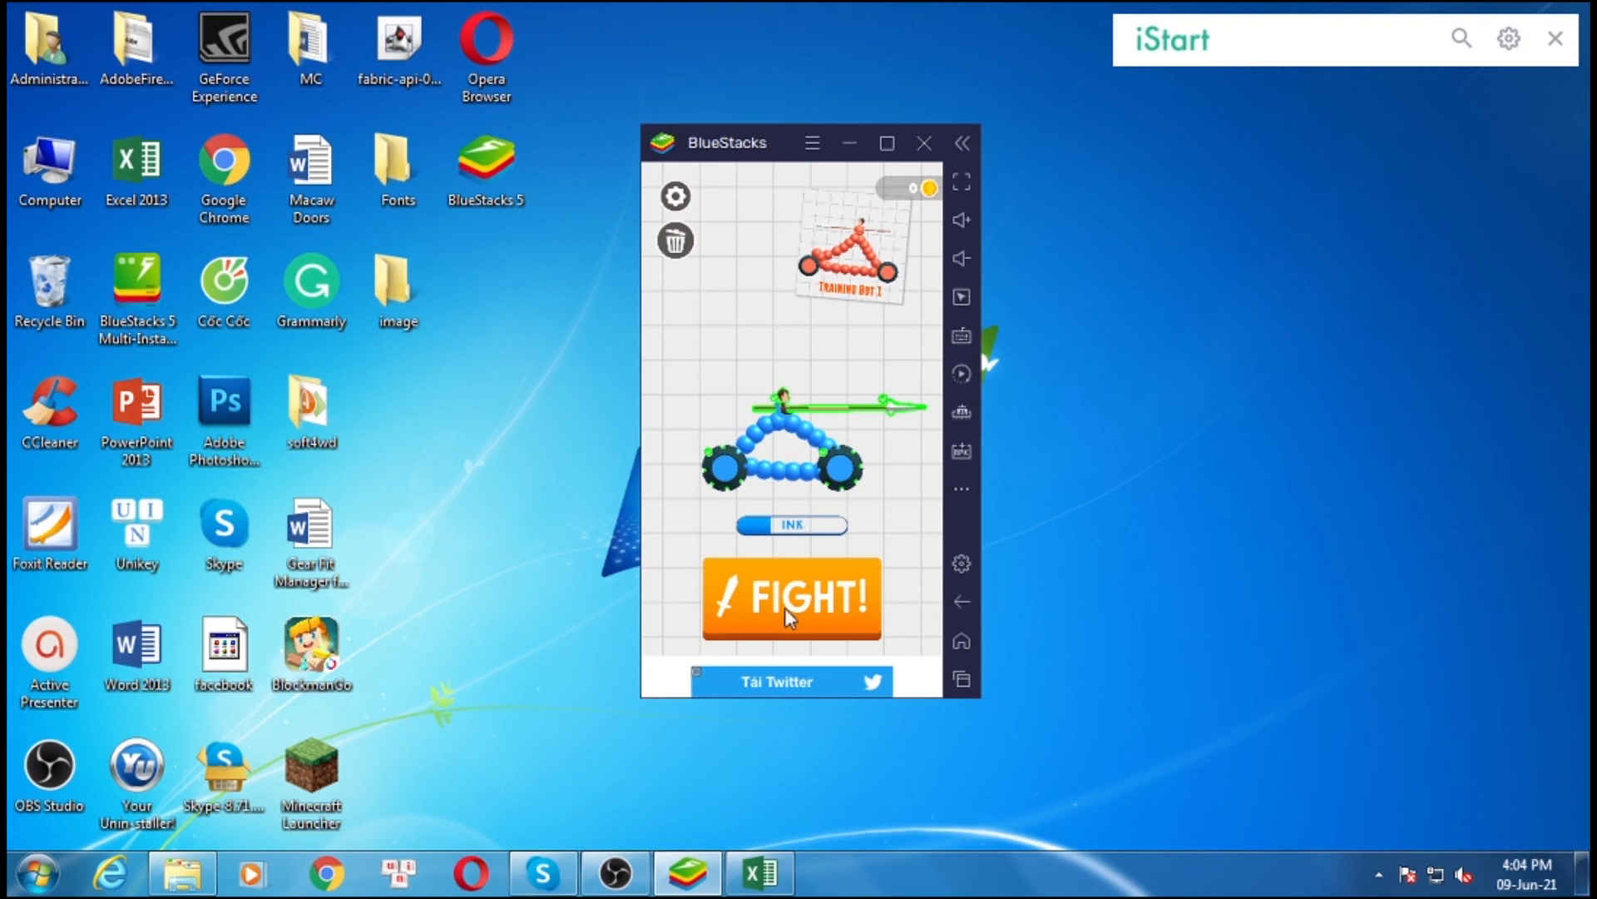
# Step: Win the rematch against Training Bot 1, then start the fight against Training Bot 2
pyautogui.click(792, 599)
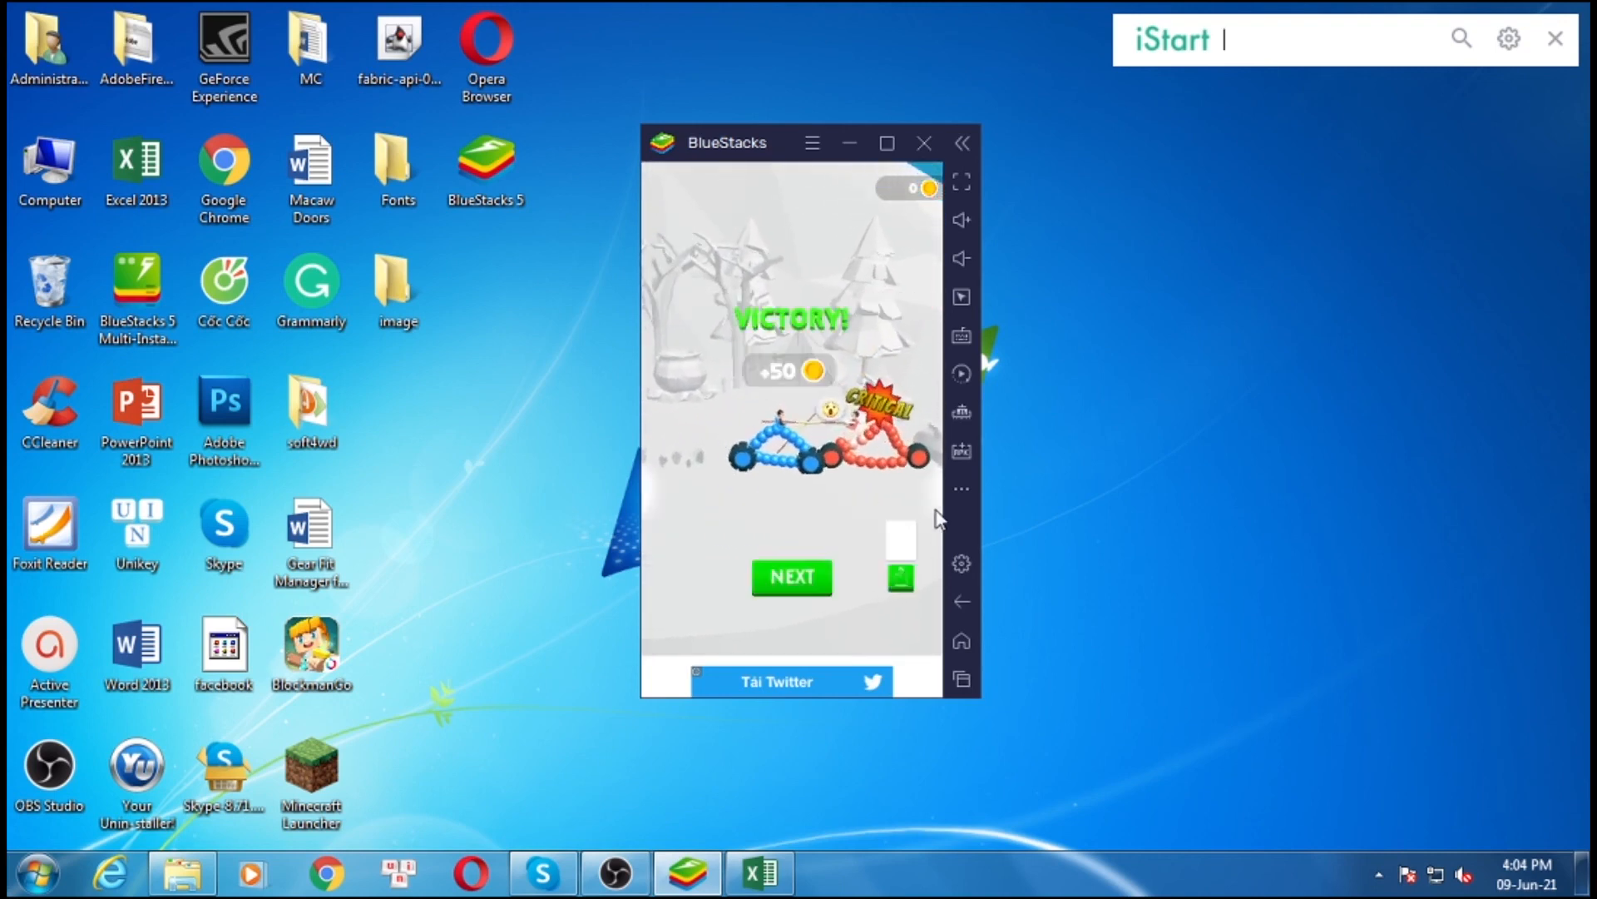
pyautogui.click(792, 577)
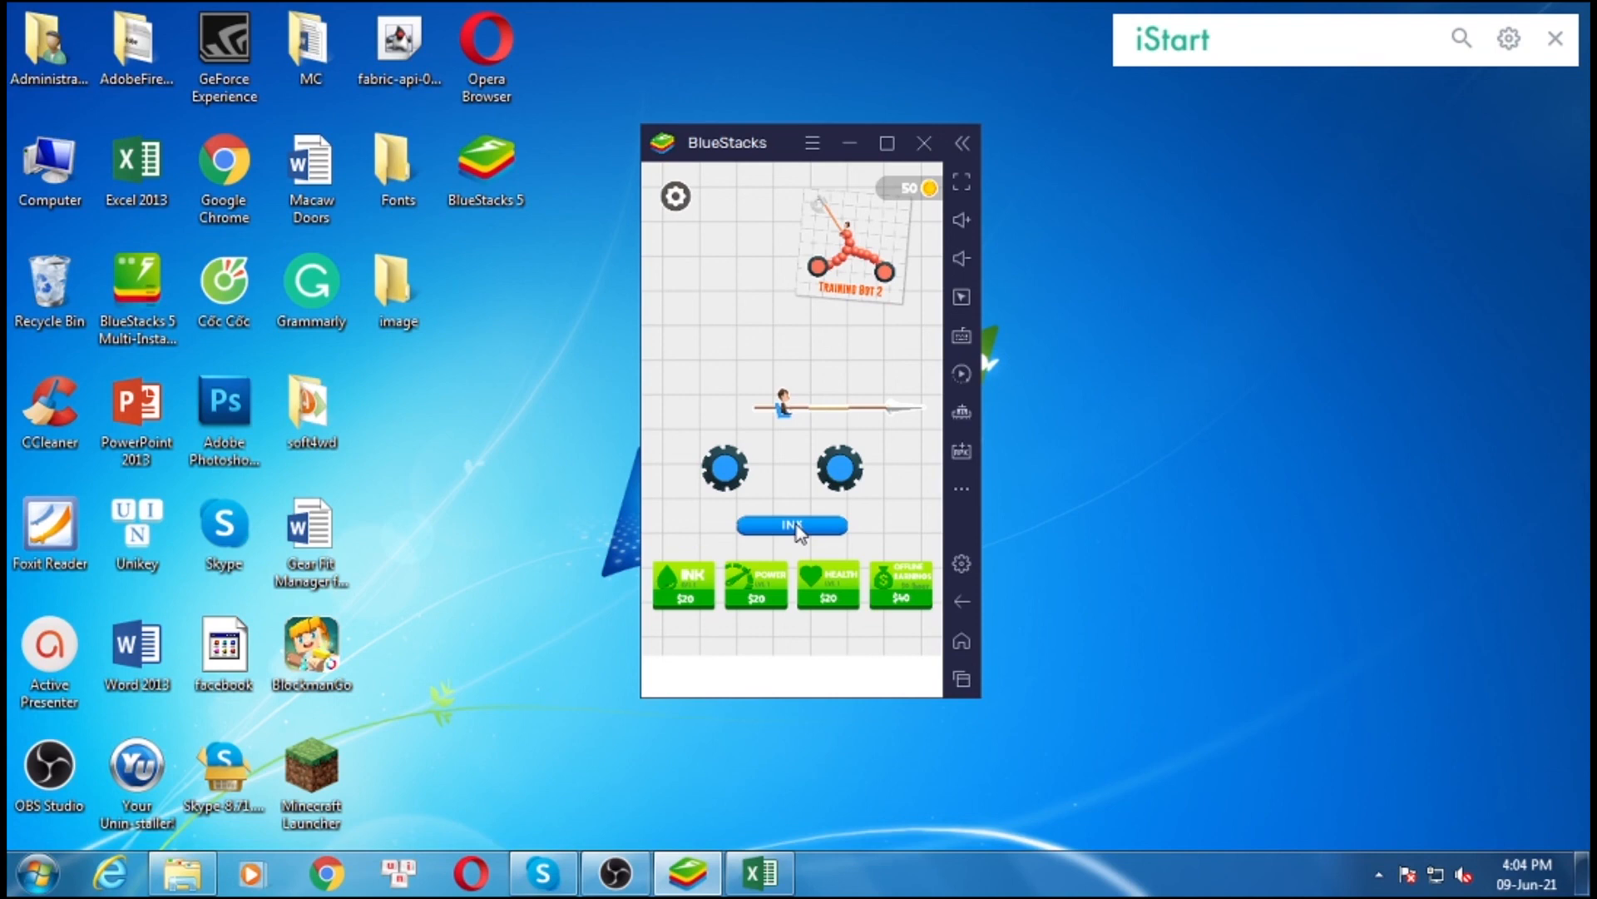
pyautogui.moveTo(758, 494)
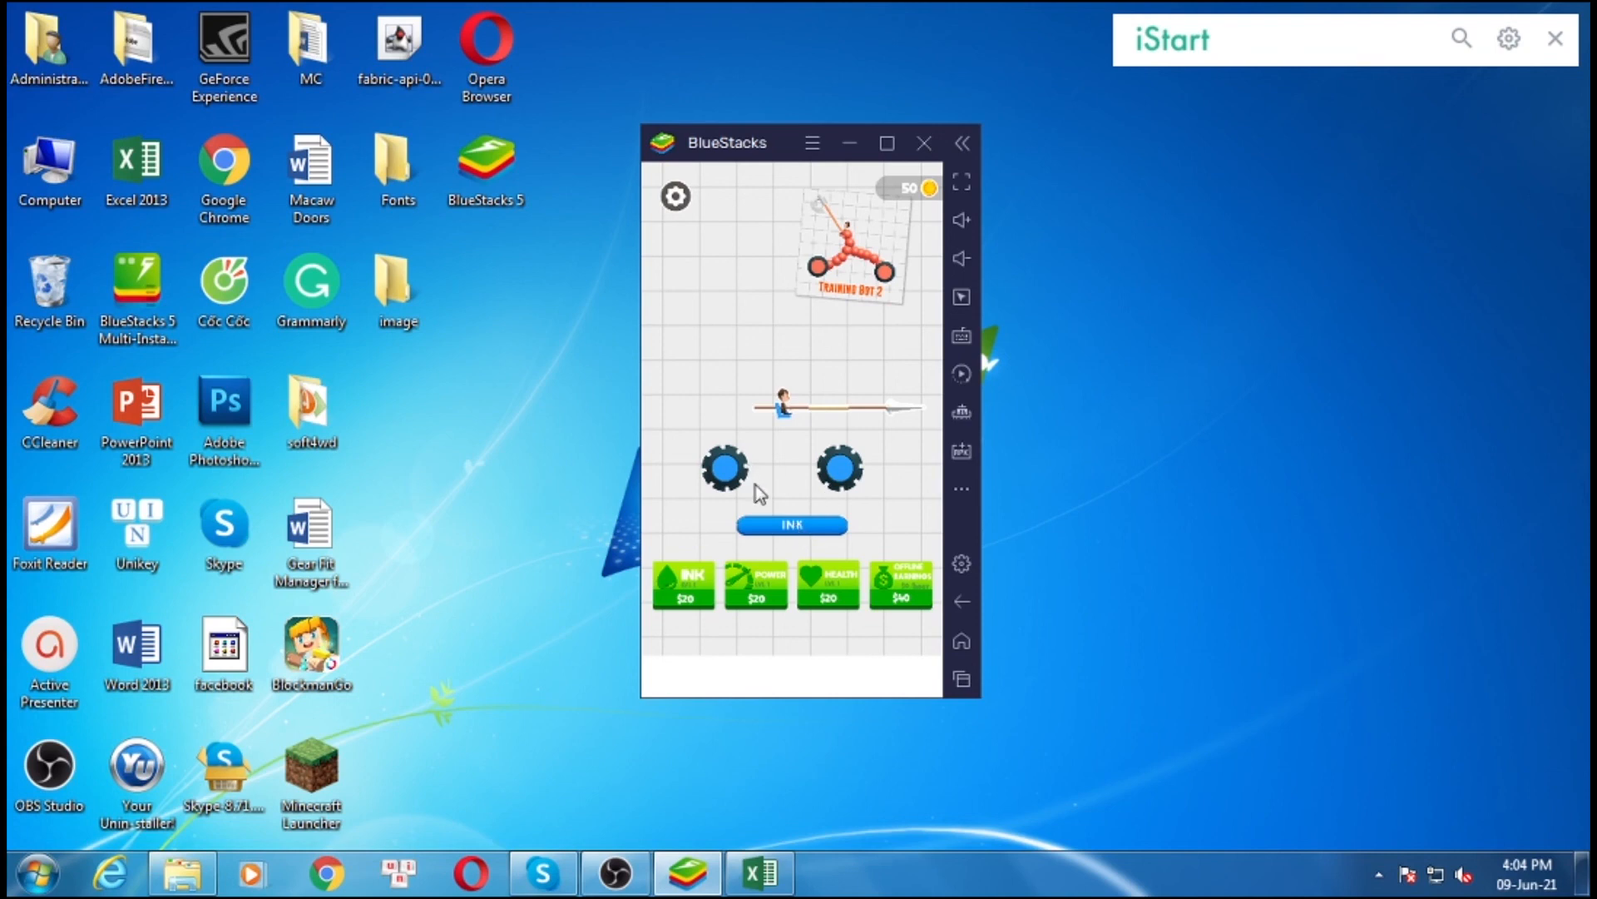
pyautogui.moveTo(727, 469)
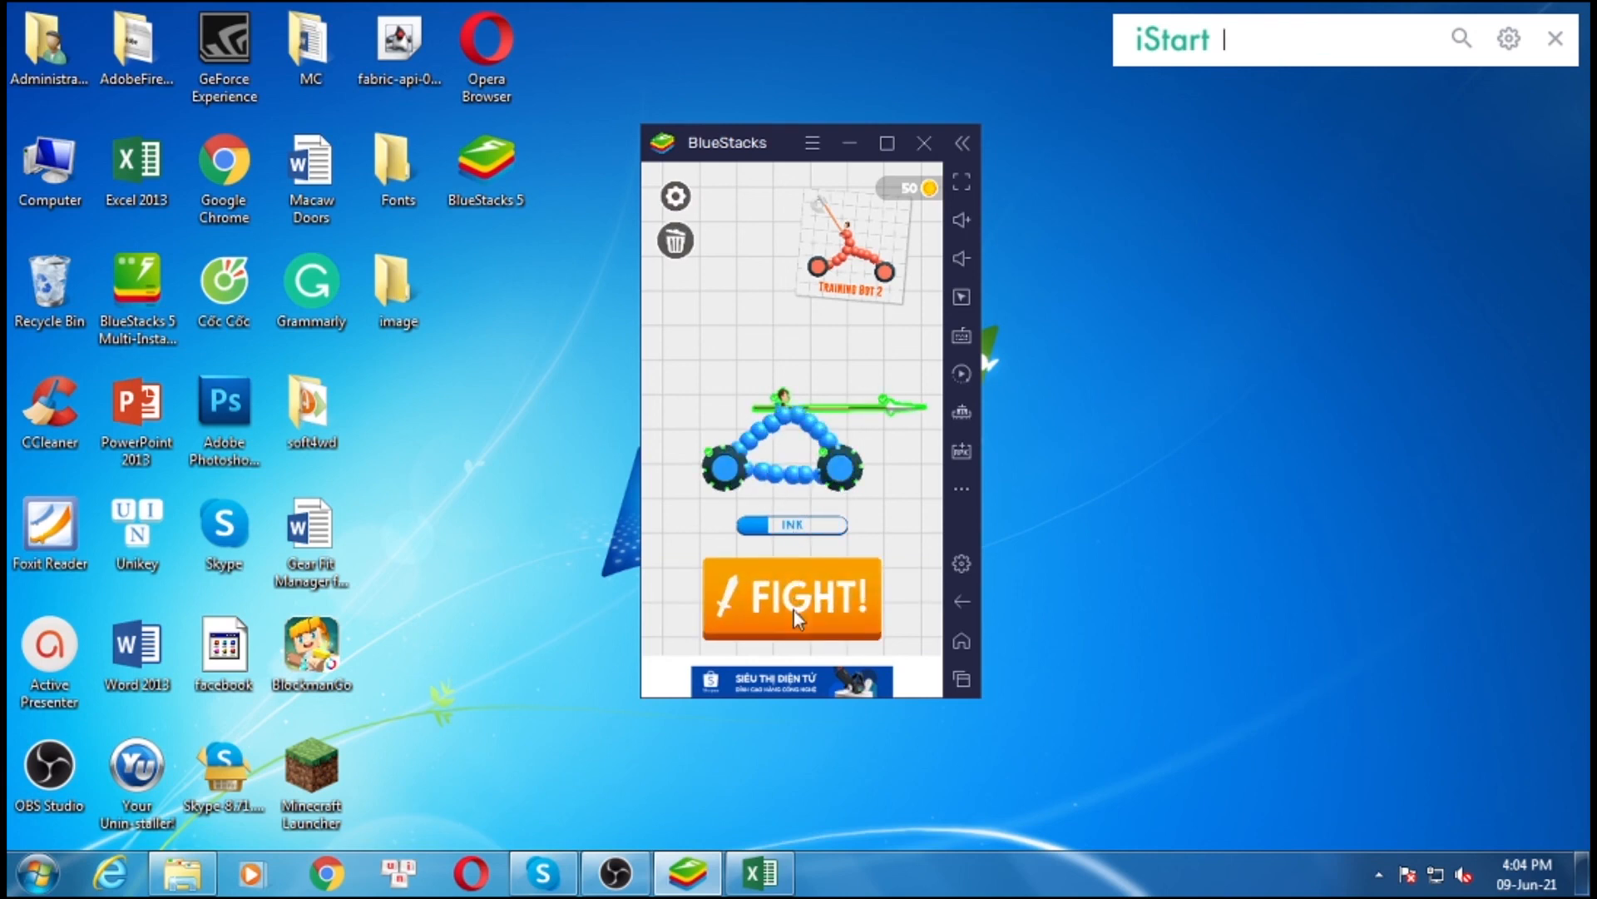
pyautogui.click(792, 597)
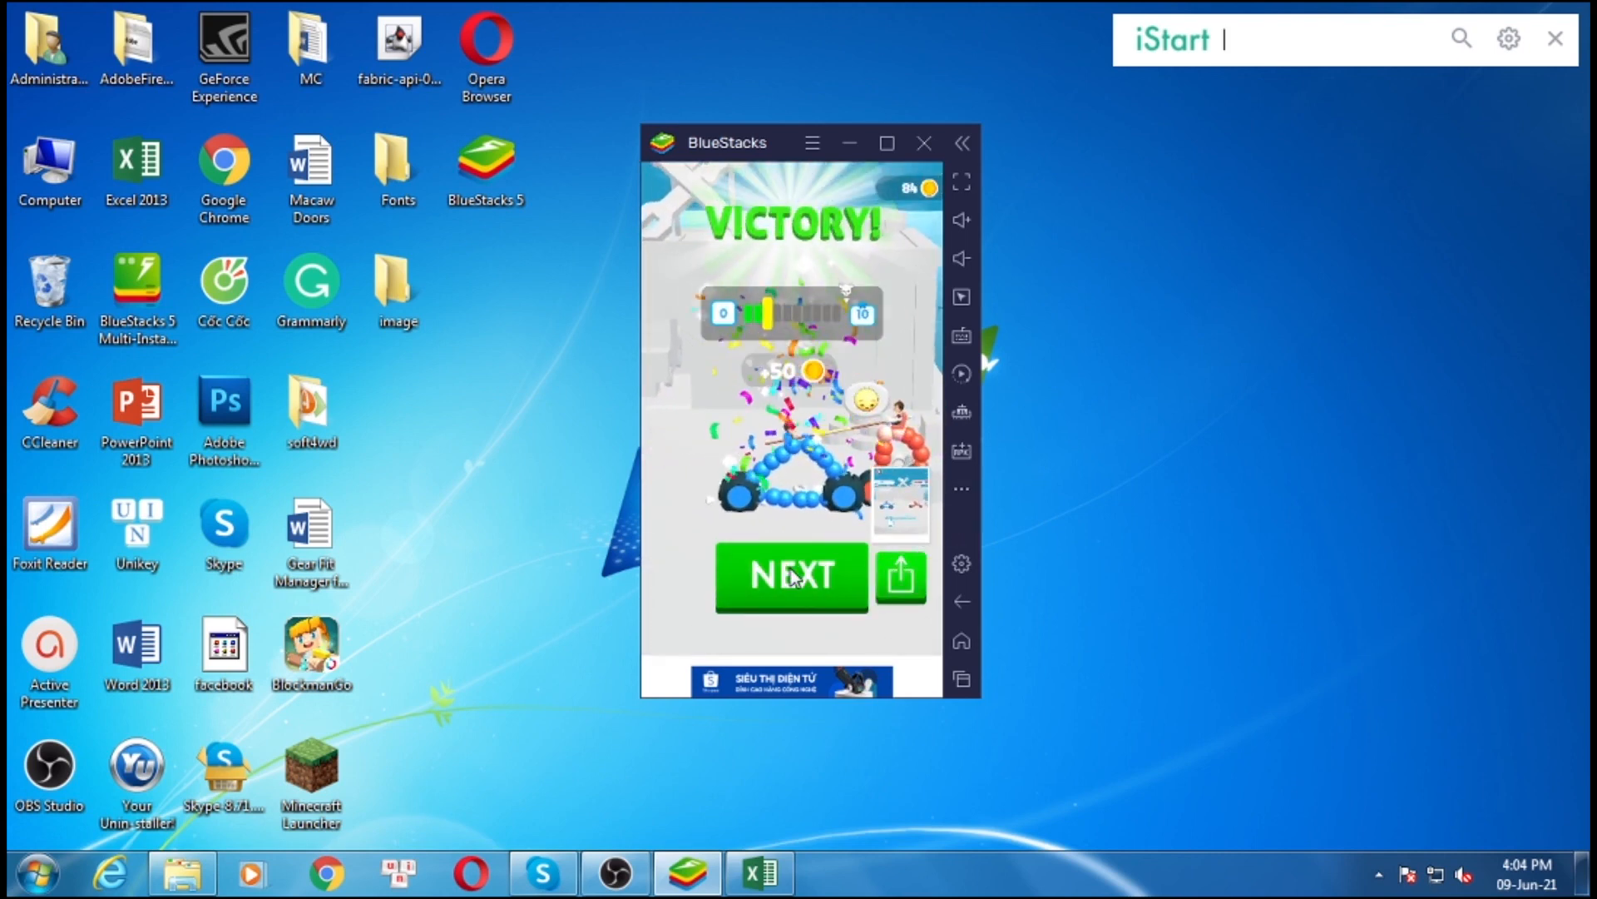
# Step: Move on from the second victory screen via NEXT
pyautogui.click(789, 577)
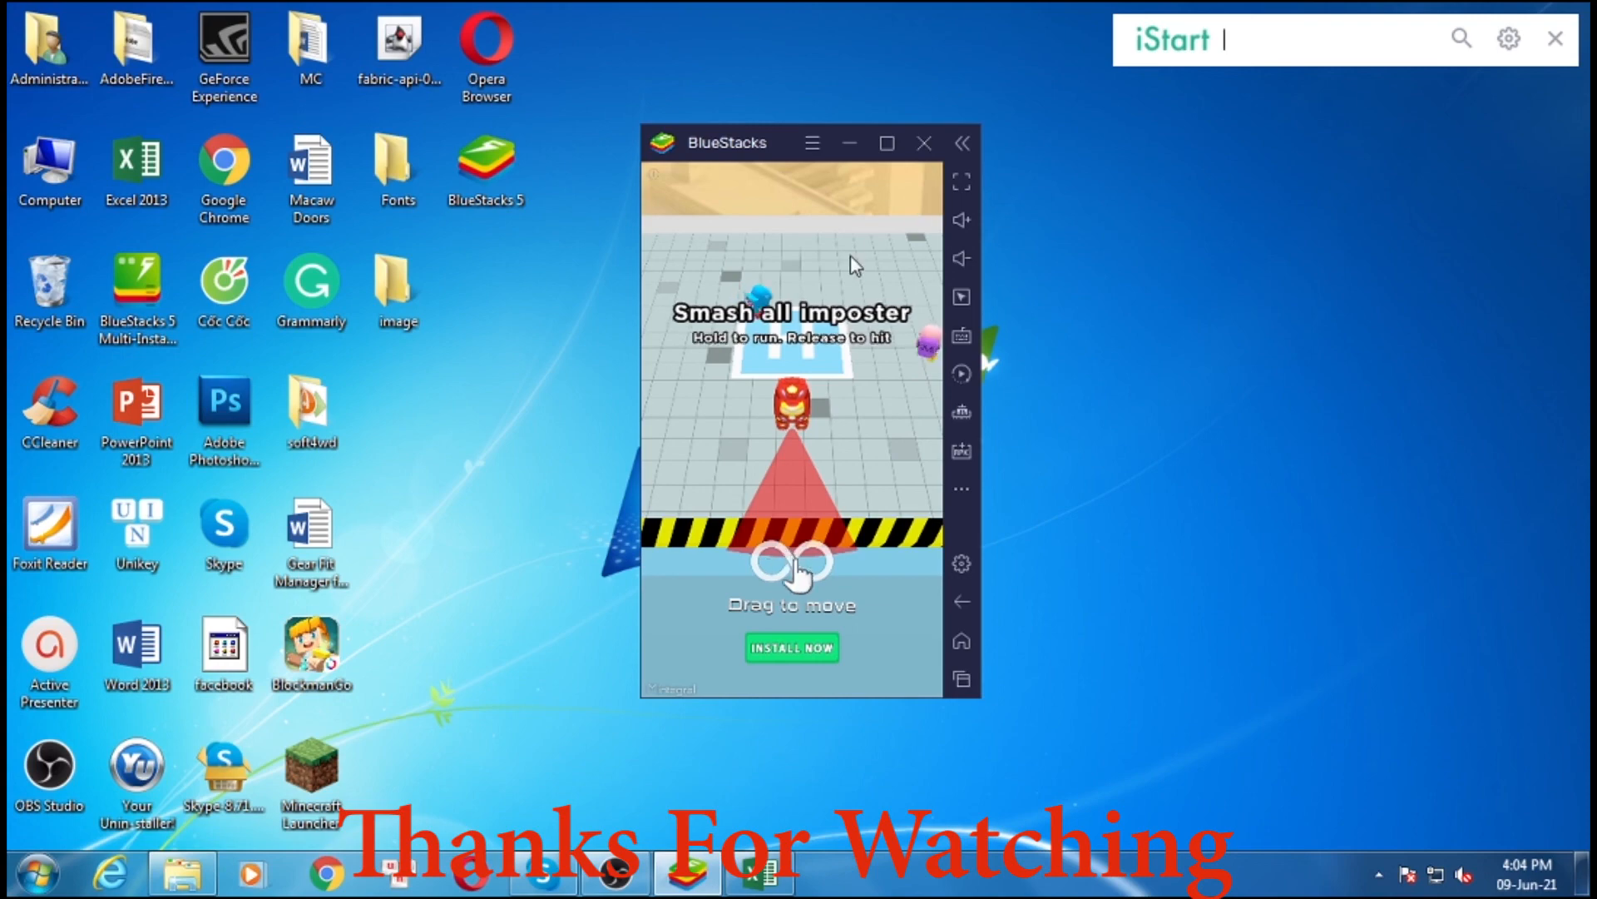
pyautogui.moveTo(779, 520)
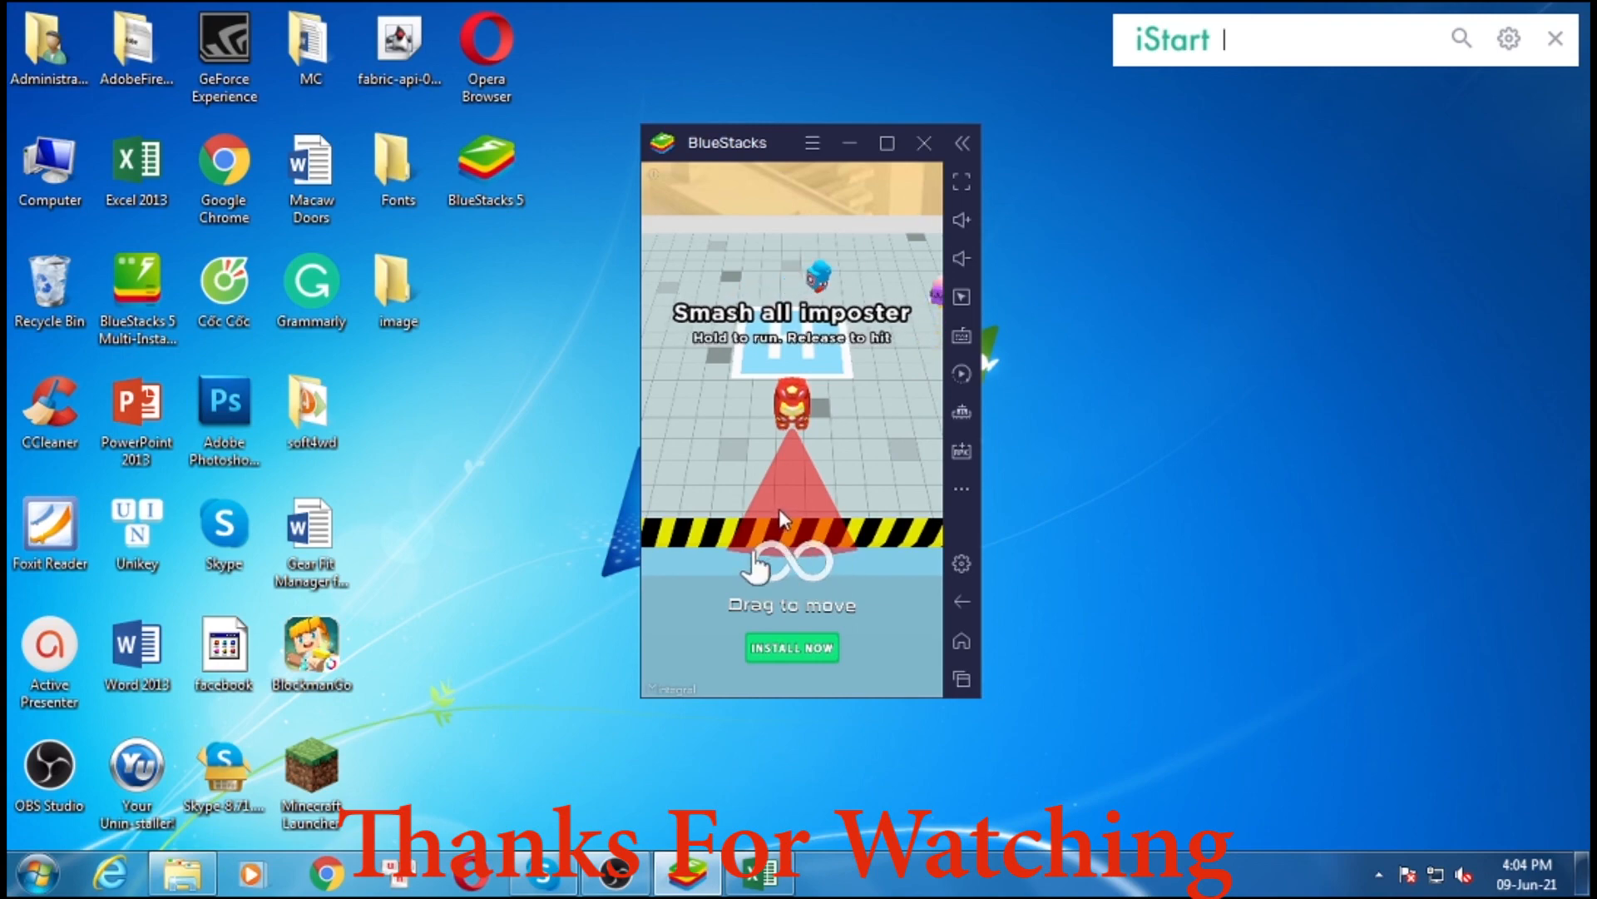